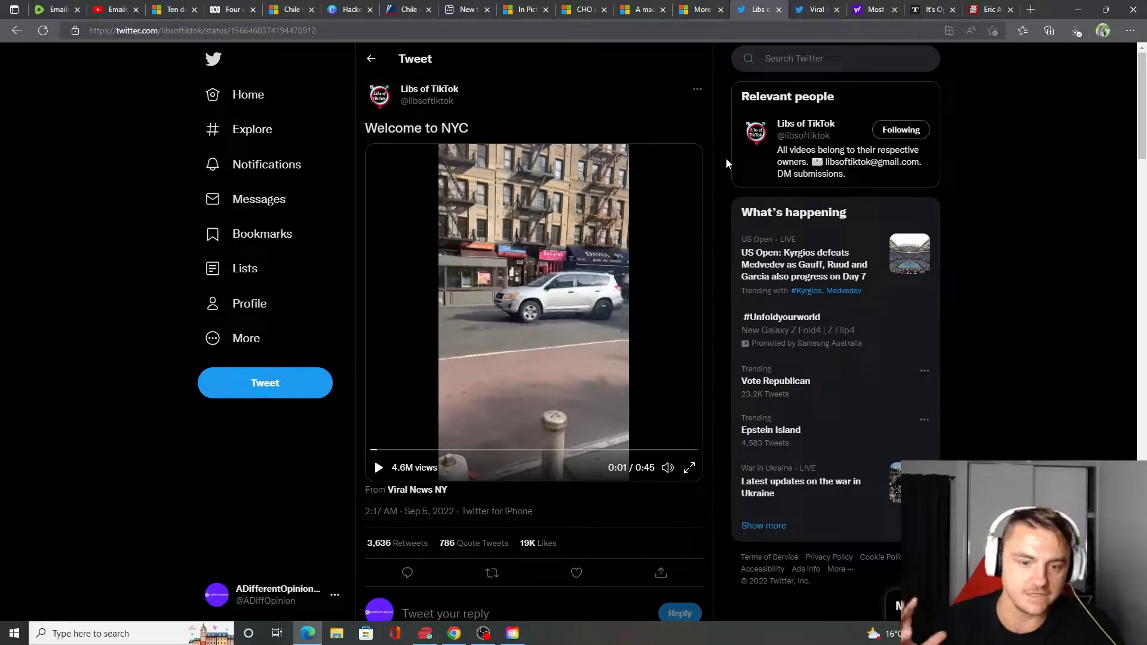
pyautogui.moveTo(716, 149)
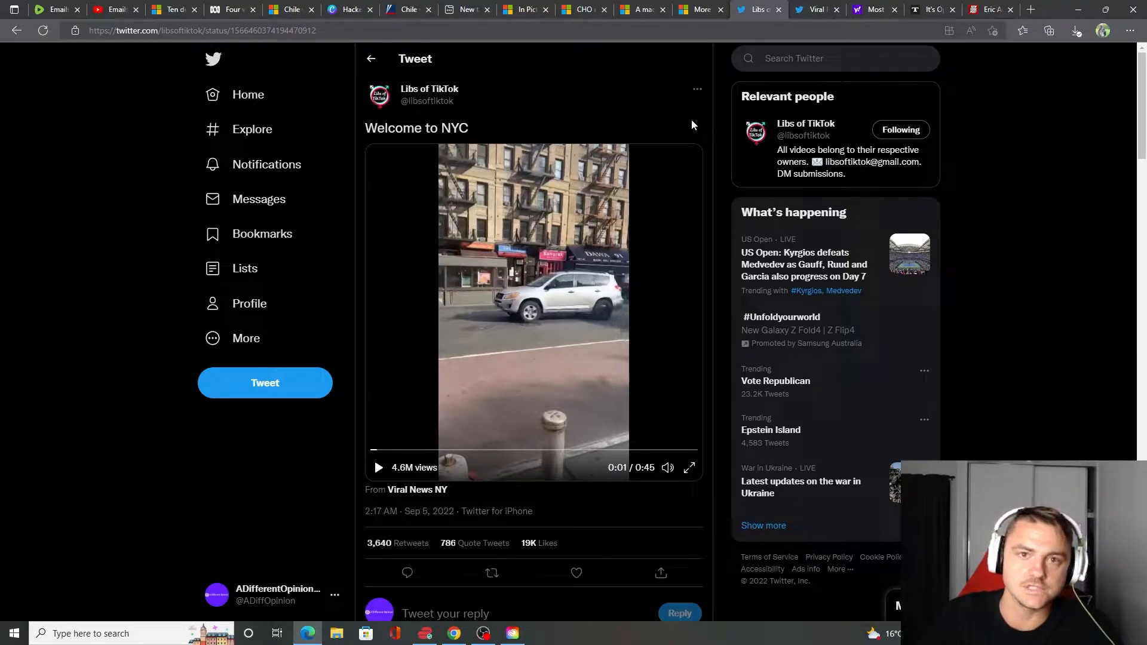
pyautogui.moveTo(705, 131)
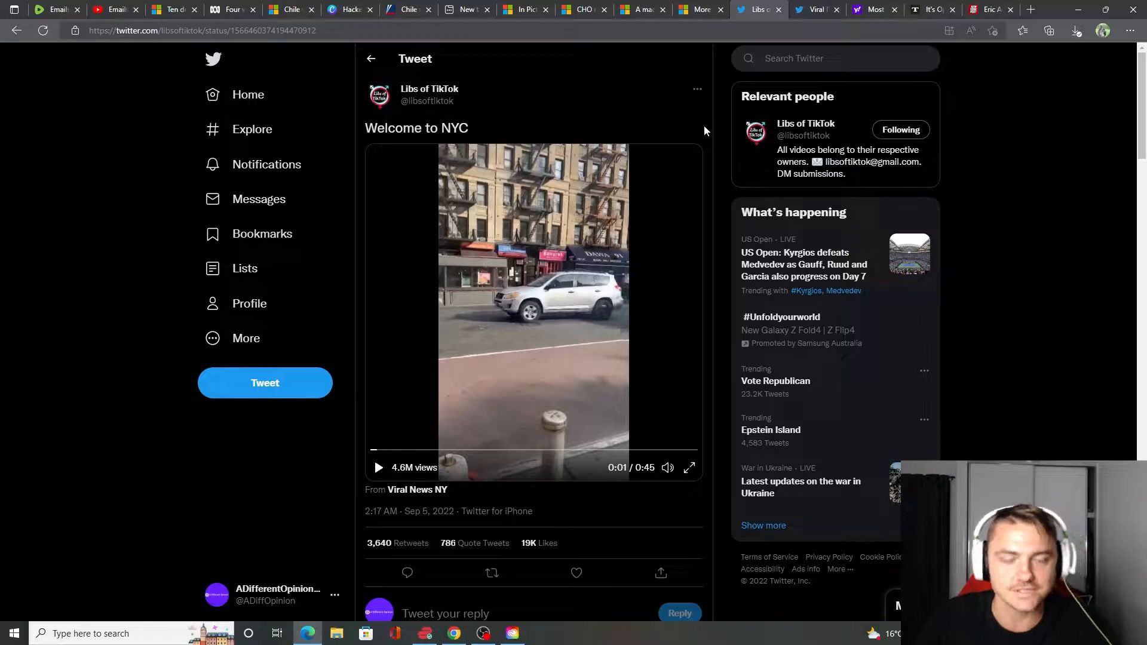
# Step: Bring up Viral News NY's alternate-angle robbery video and play it fullscreen
pyautogui.click(690, 467)
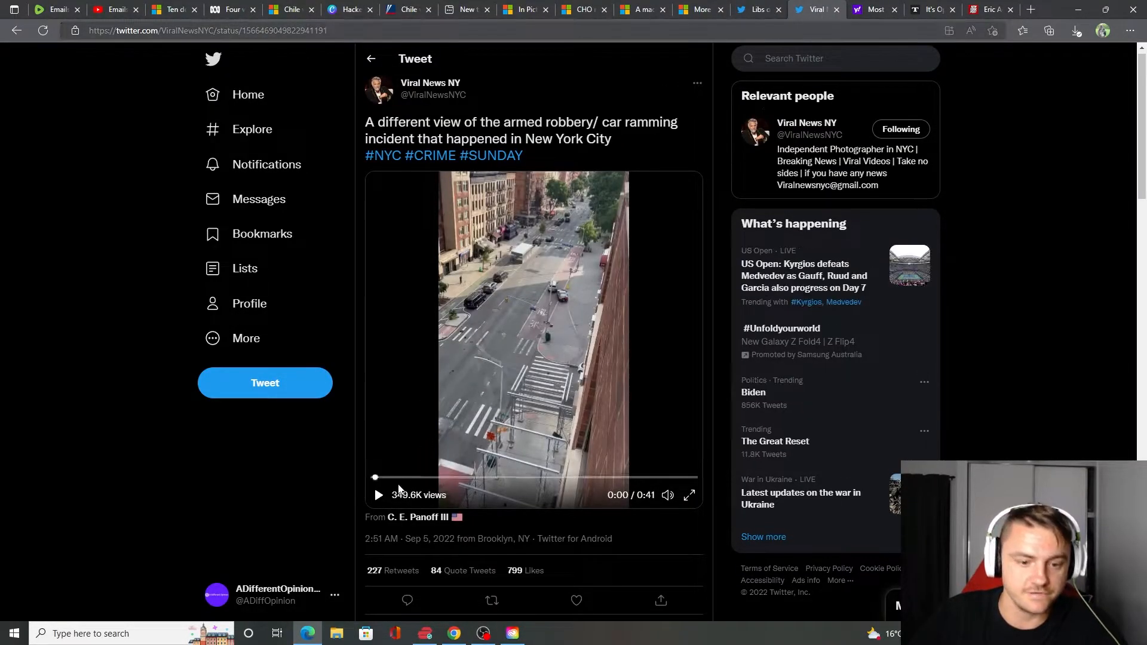
pyautogui.click(689, 494)
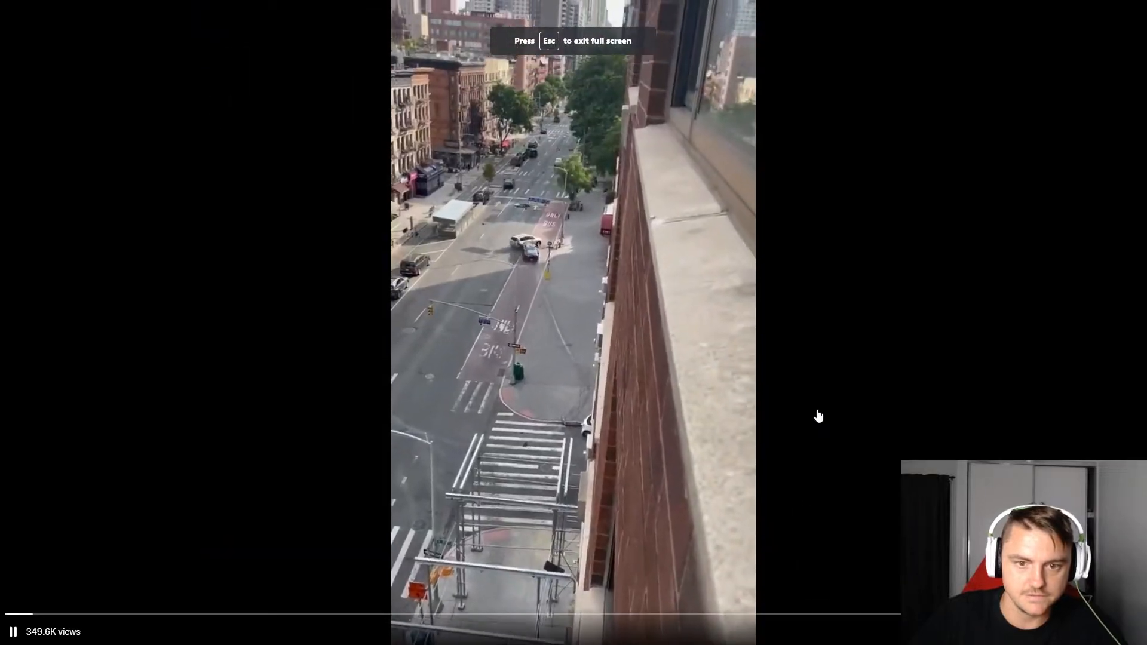